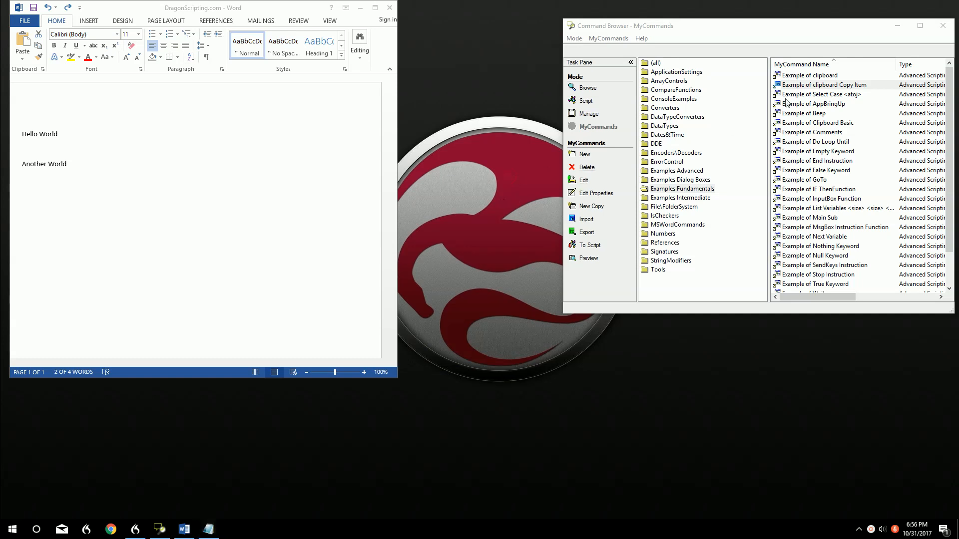
# Open the 'Example of clipboard' command script in the MyCommands Editor
pyautogui.doubleClick(808, 74)
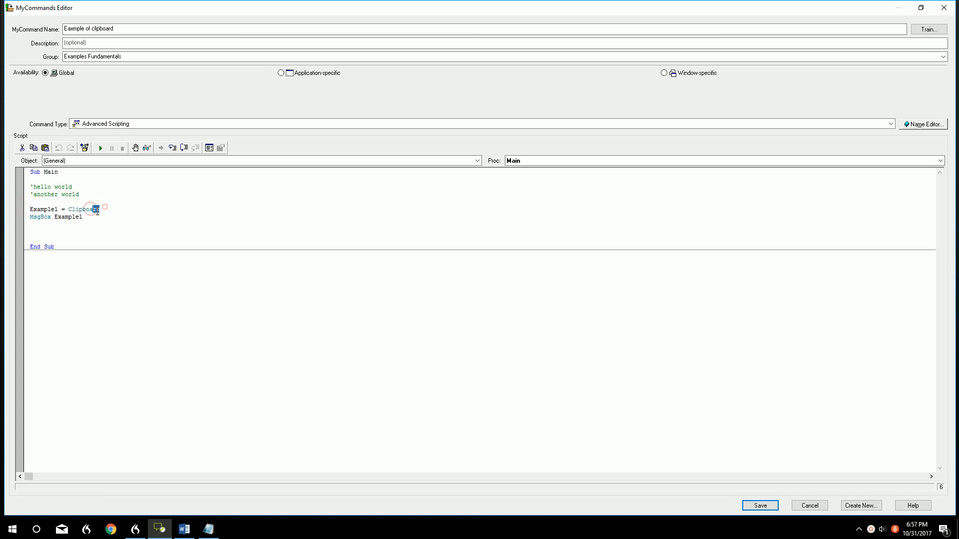
pyautogui.doubleClick(84, 209)
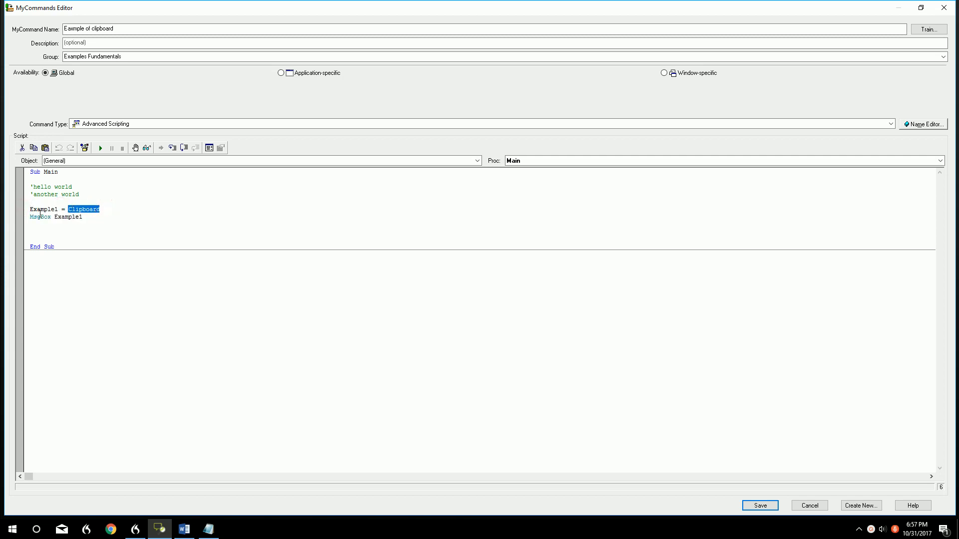
pyautogui.doubleClick(71, 218)
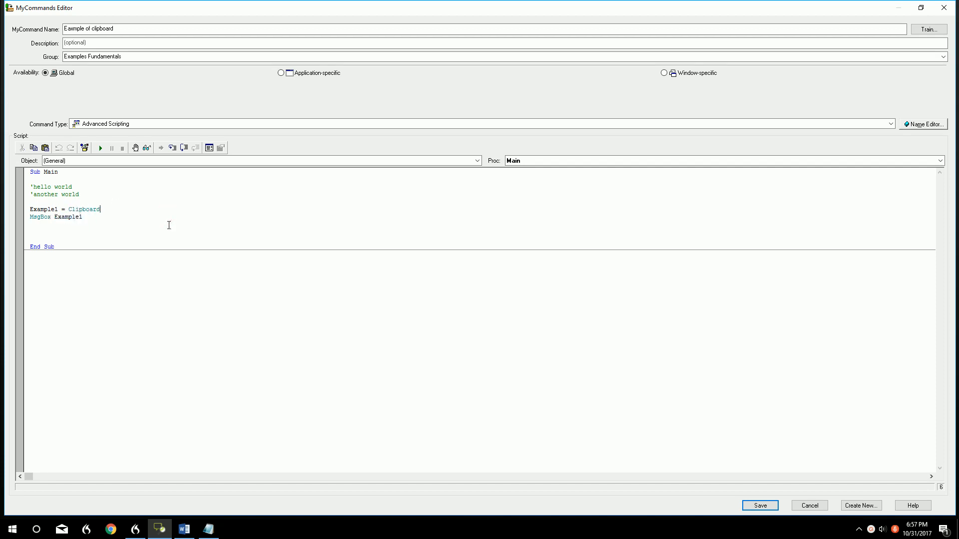
pyautogui.moveTo(233, 198)
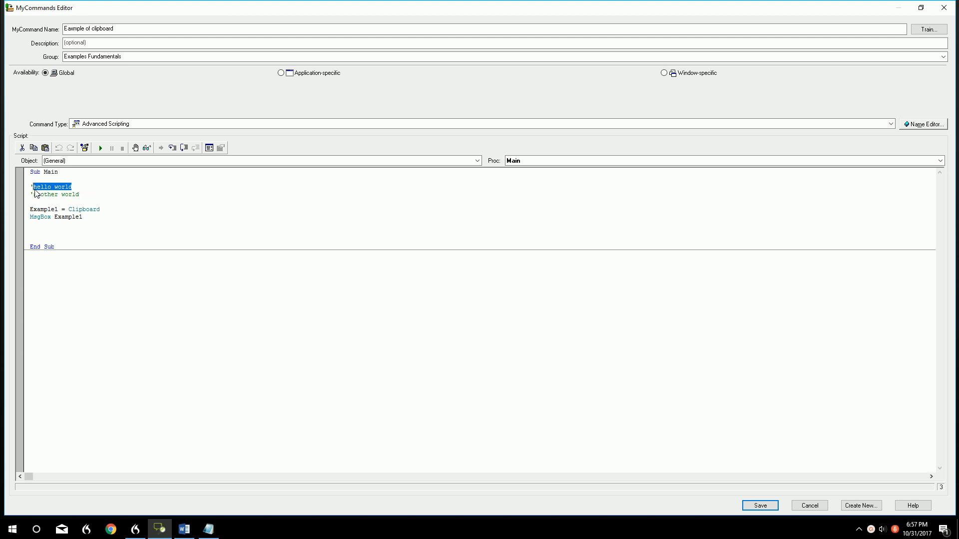
pyautogui.moveTo(88, 187)
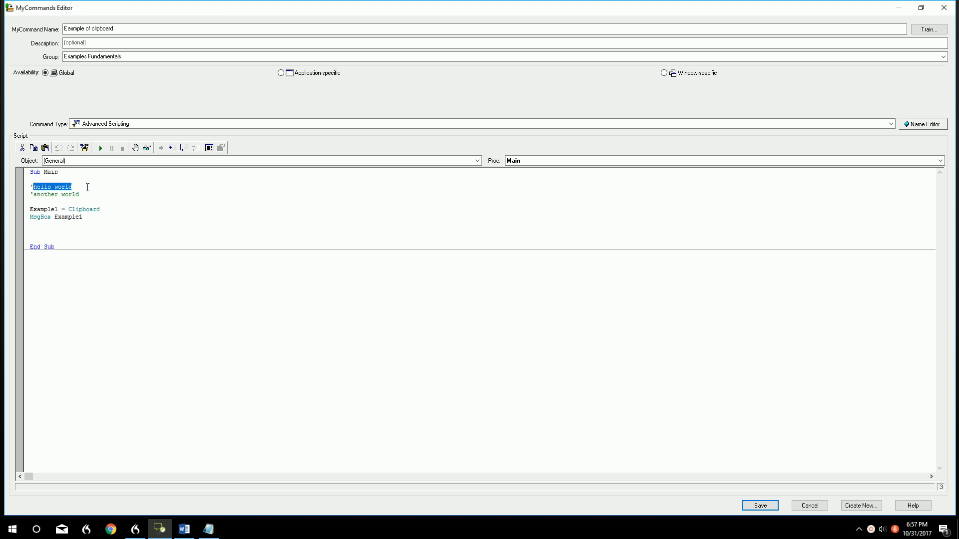
pyautogui.moveTo(100, 148)
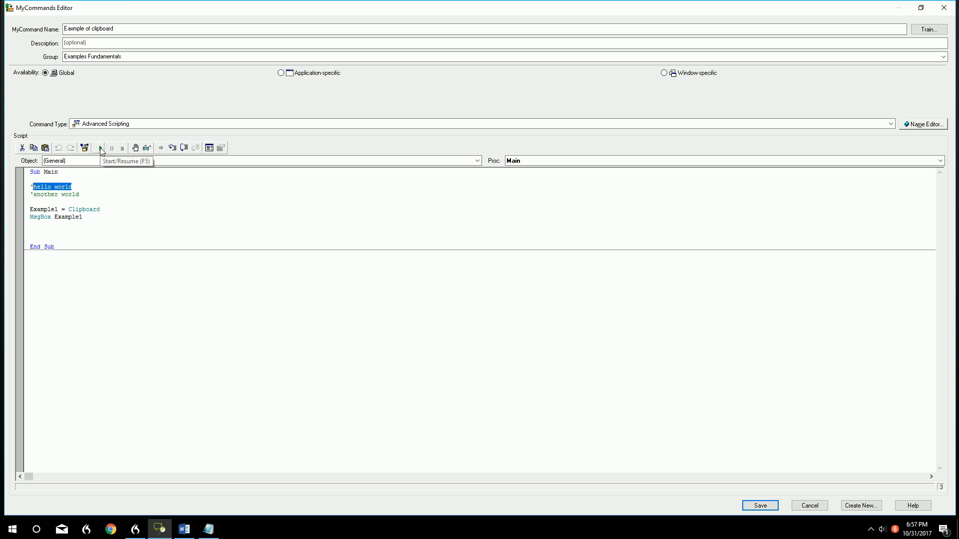
pyautogui.click(100, 148)
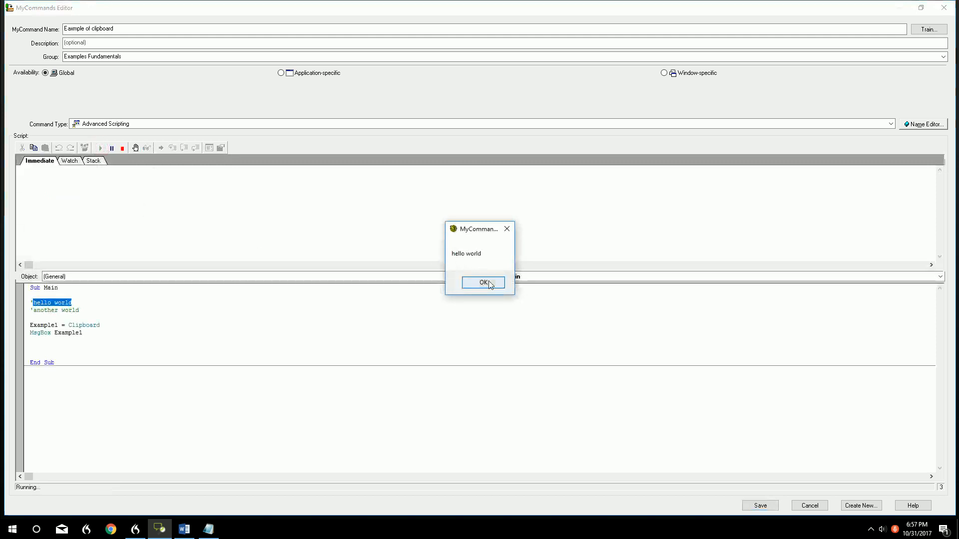
pyautogui.click(483, 282)
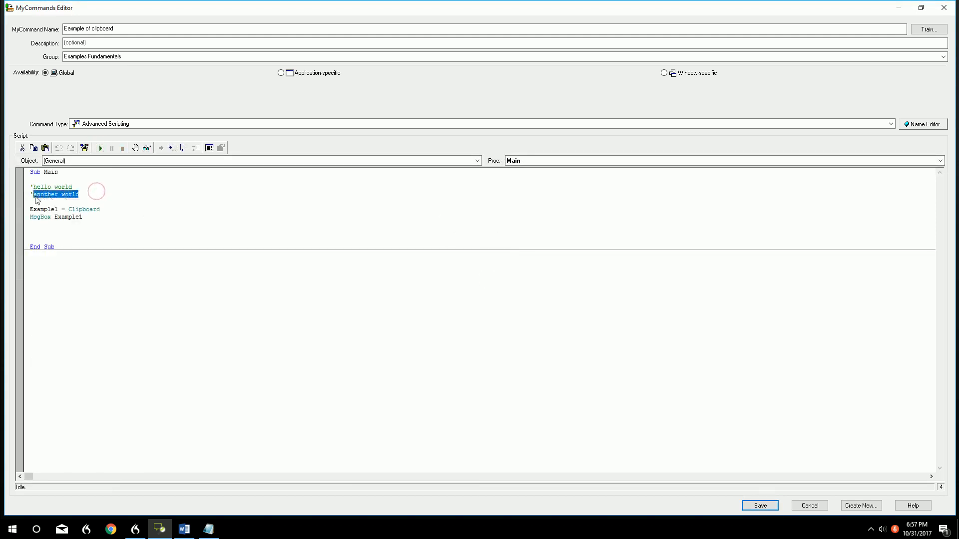
pyautogui.moveTo(136, 185)
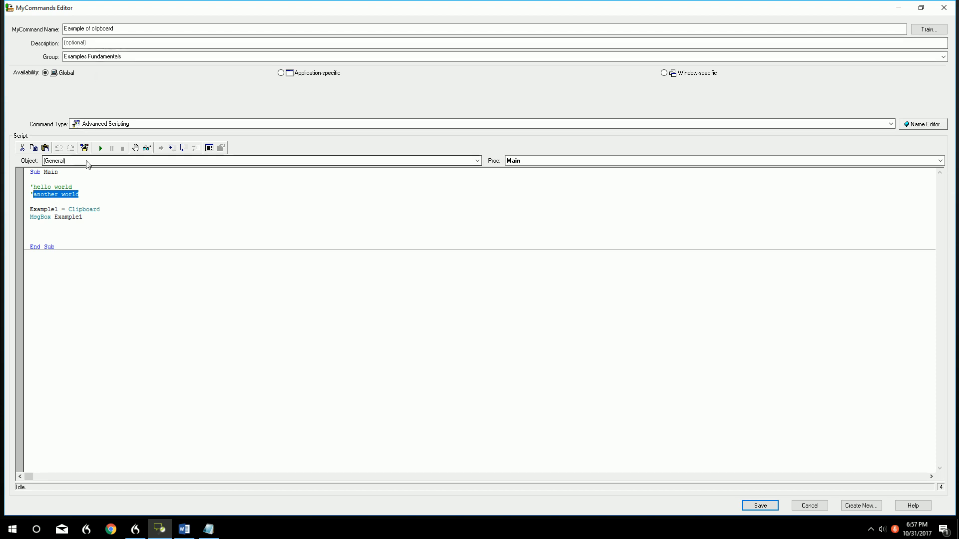
pyautogui.moveTo(101, 148)
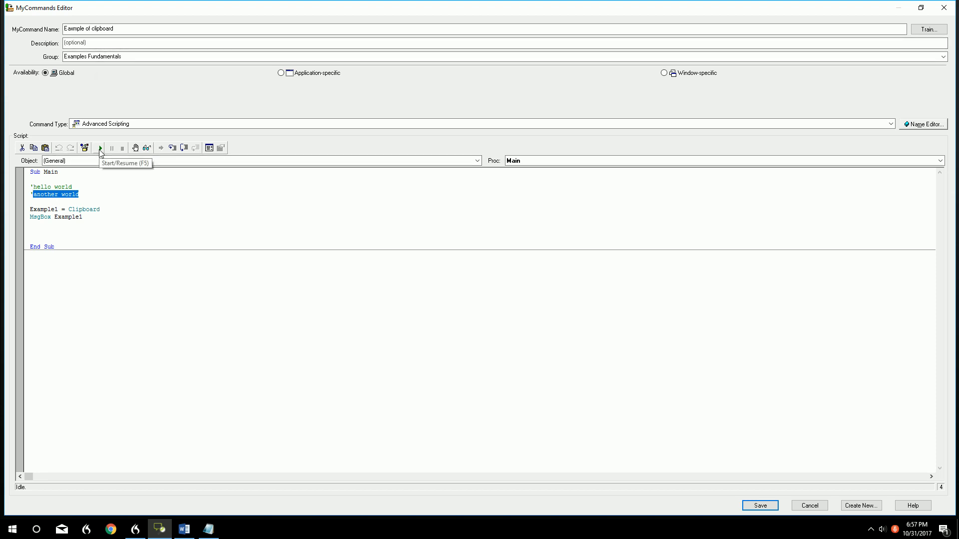
pyautogui.click(99, 148)
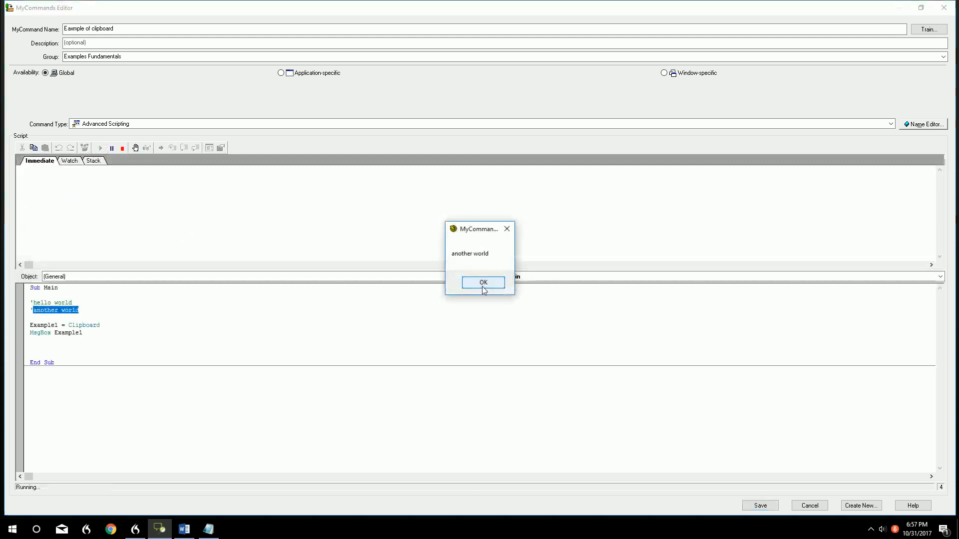
pyautogui.click(482, 282)
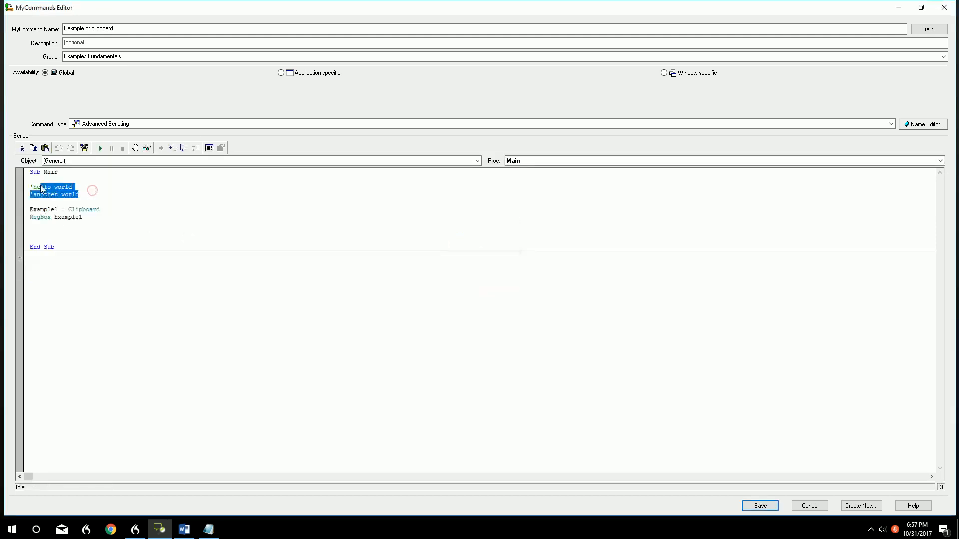
pyautogui.click(109, 185)
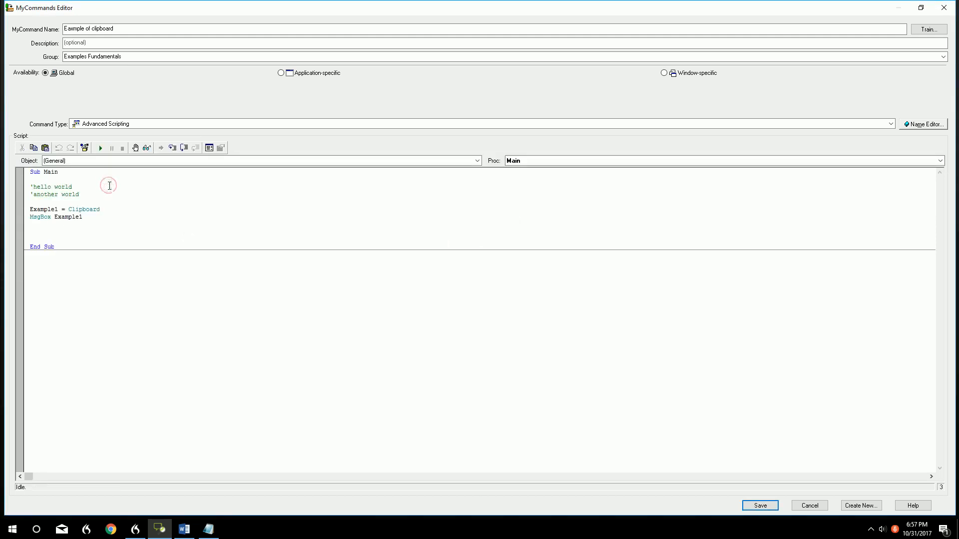
pyautogui.doubleClick(83, 209)
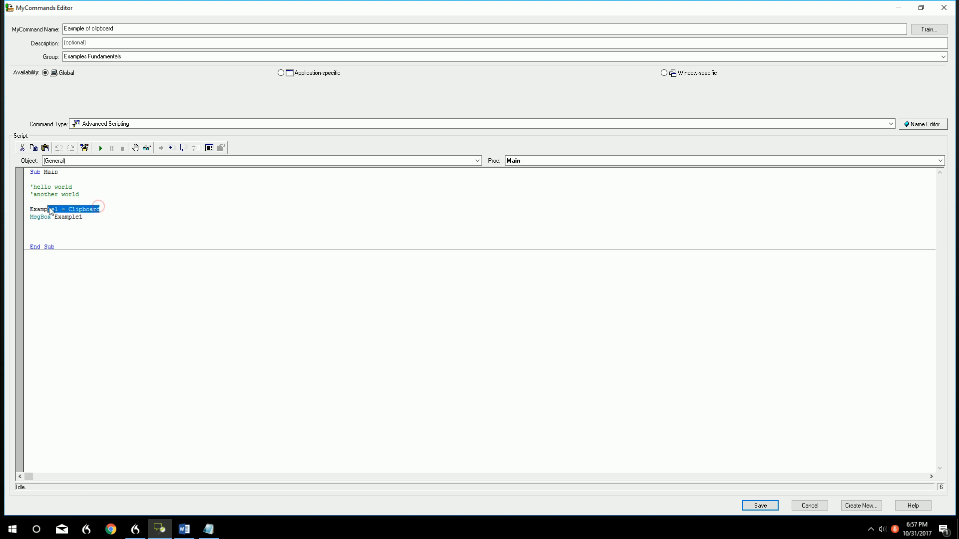
# Start a new line below the Clipboard line and type 'example 2'
pyautogui.click(107, 209)
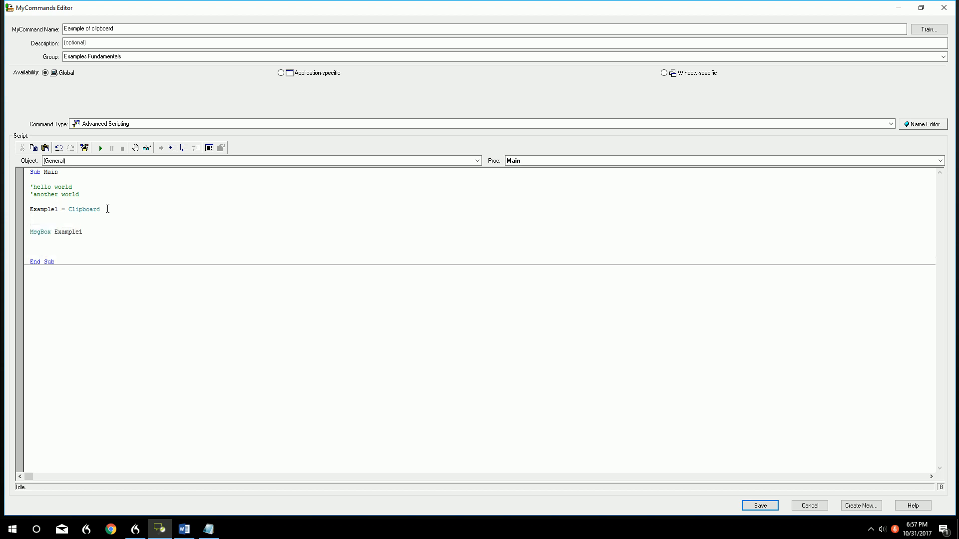
pyautogui.press('Backspace')
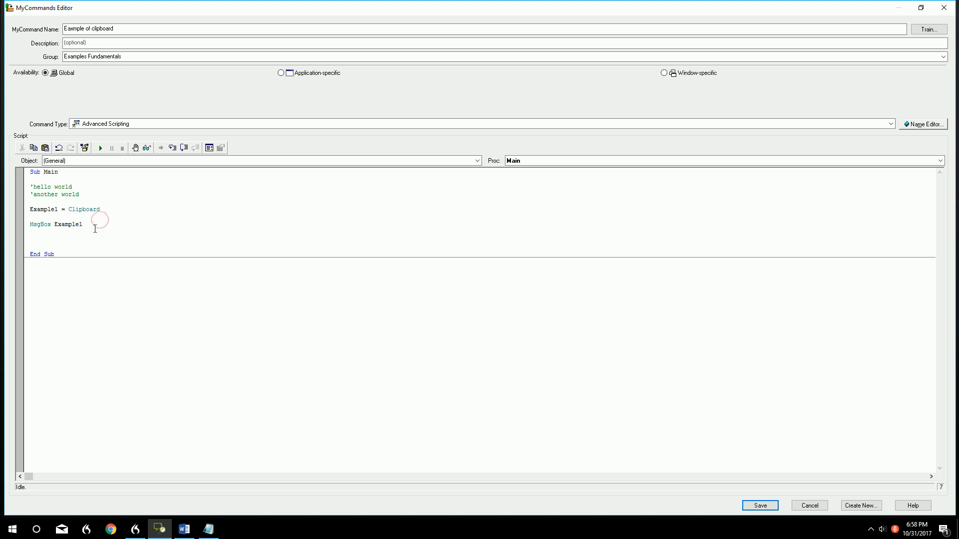
pyautogui.press('enter')
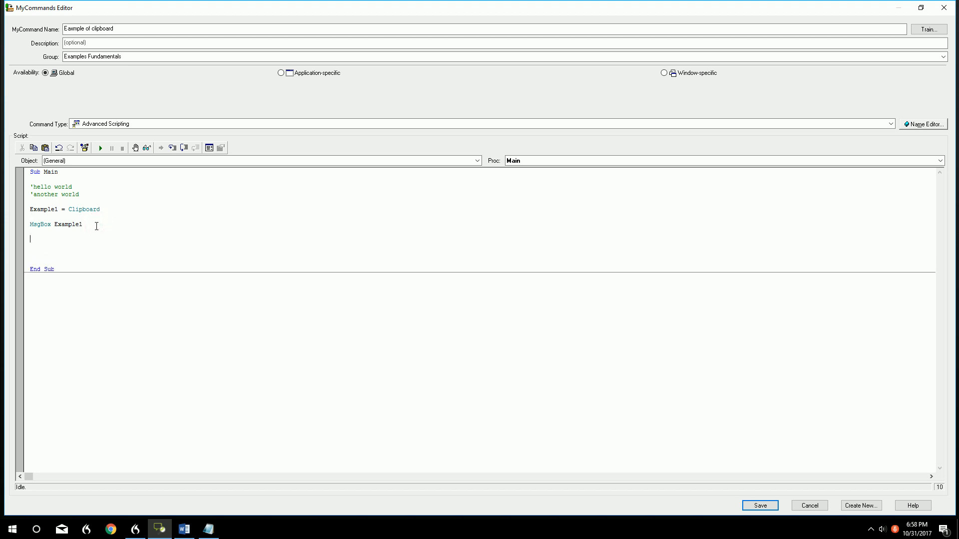
pyautogui.write('example 2')
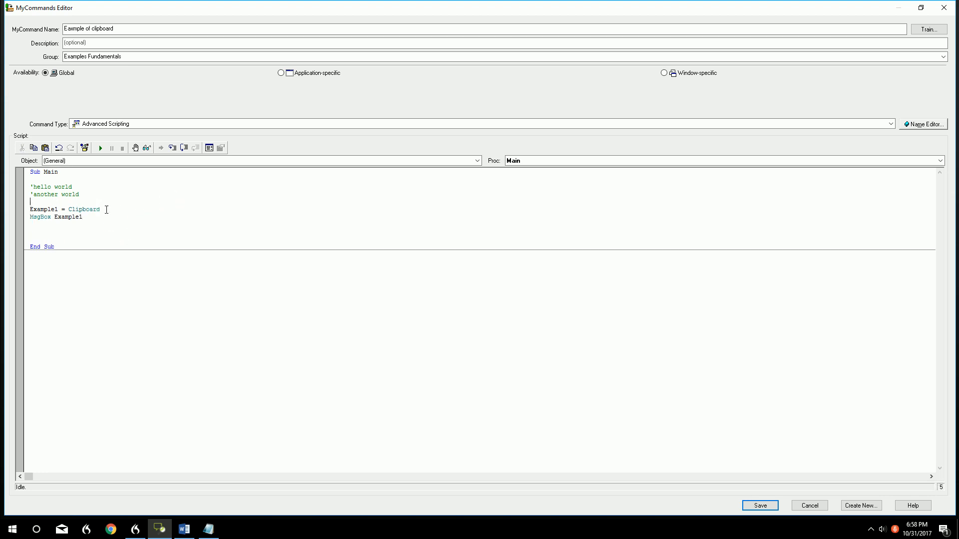
# Draft an 'Example2 =' line, then delete the draft again
pyautogui.doubleClick(84, 209)
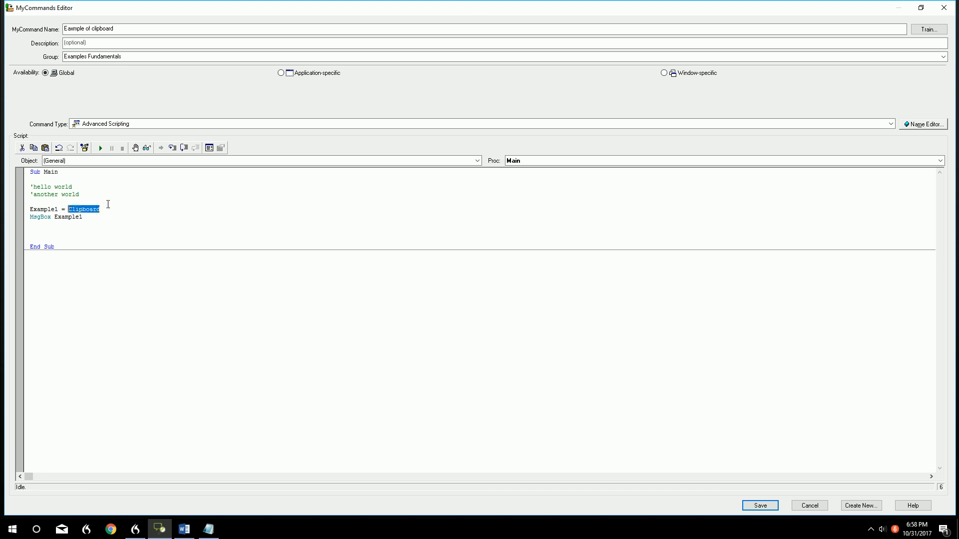
pyautogui.doubleClick(43, 210)
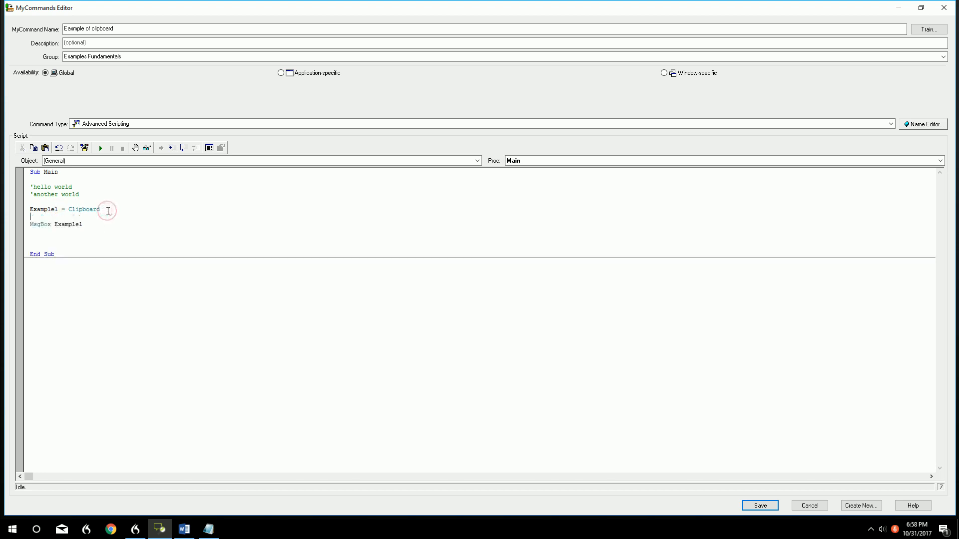
pyautogui.write('Example')
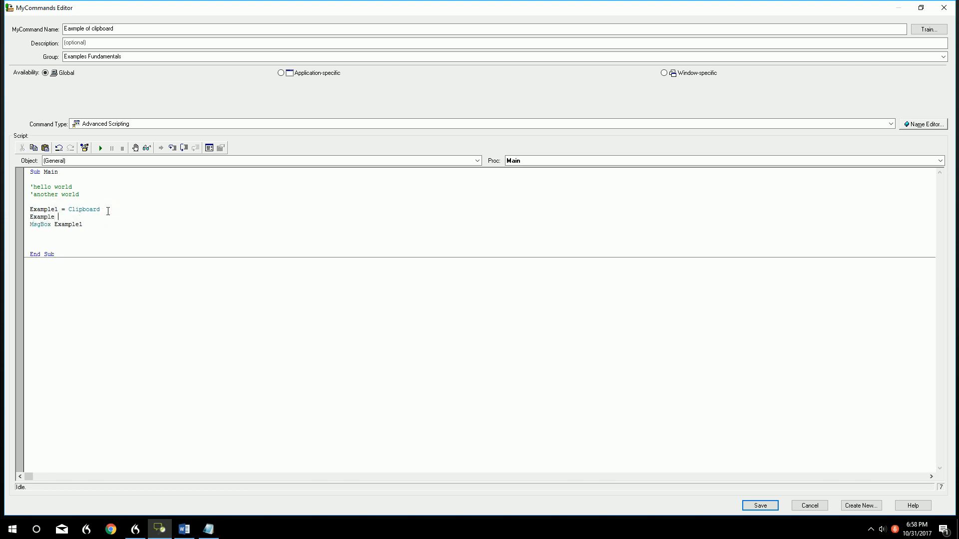
pyautogui.write('2')
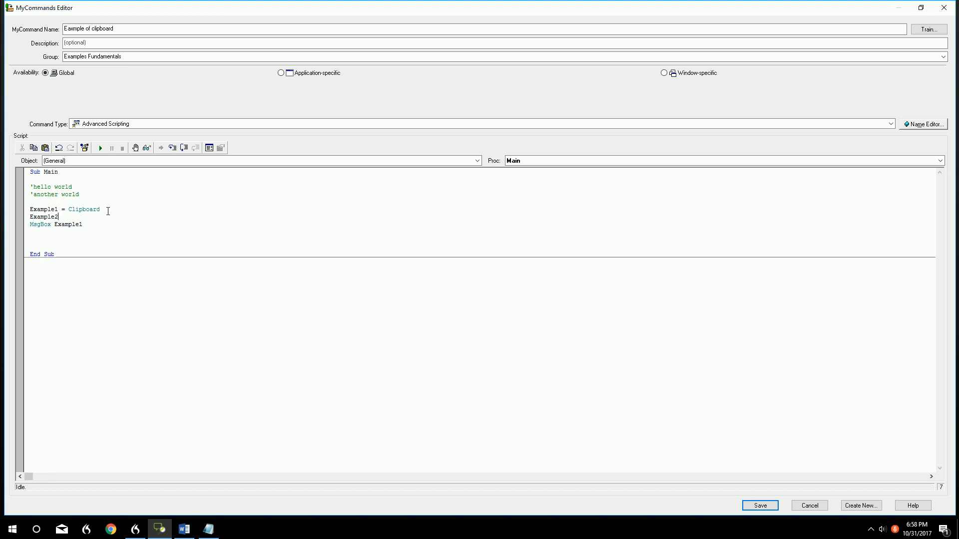
pyautogui.write('=')
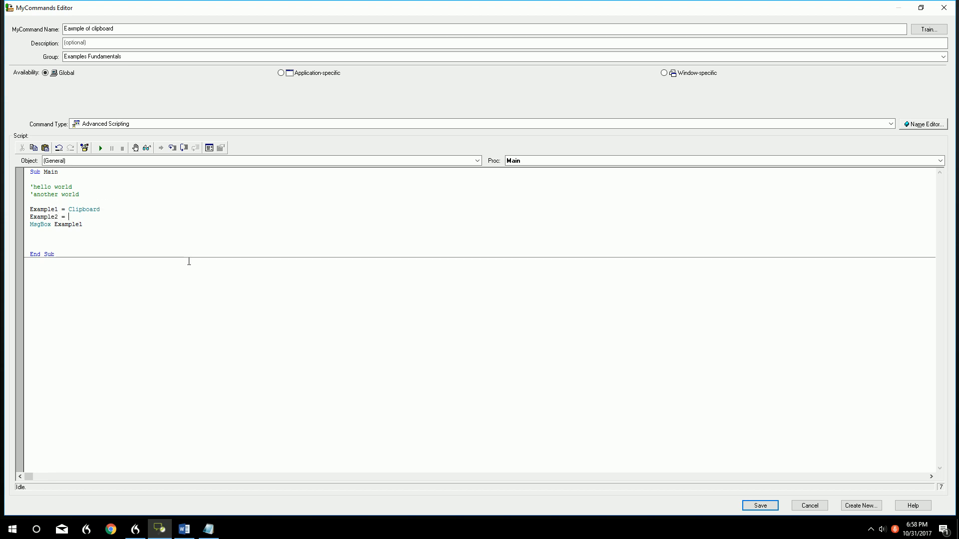
pyautogui.press('Backspace')
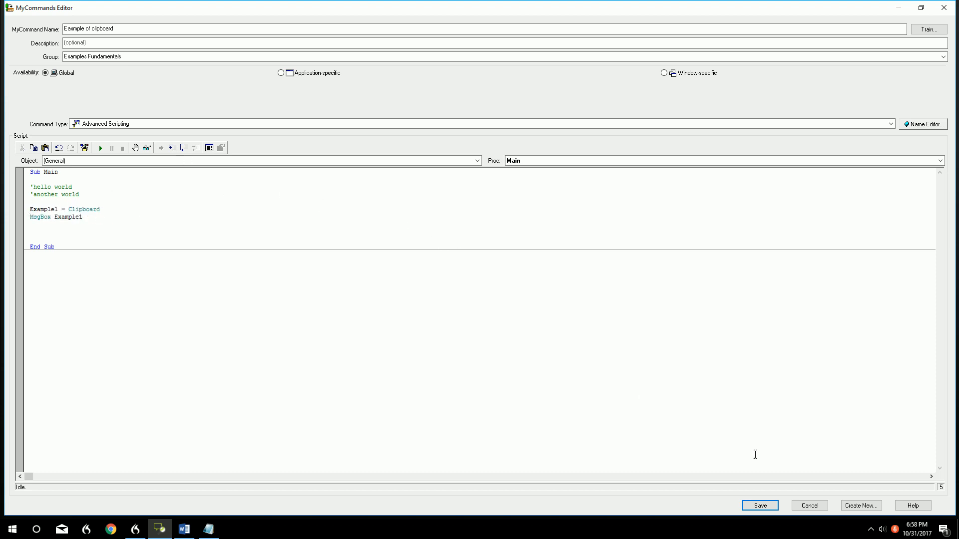
pyautogui.moveTo(569, 387)
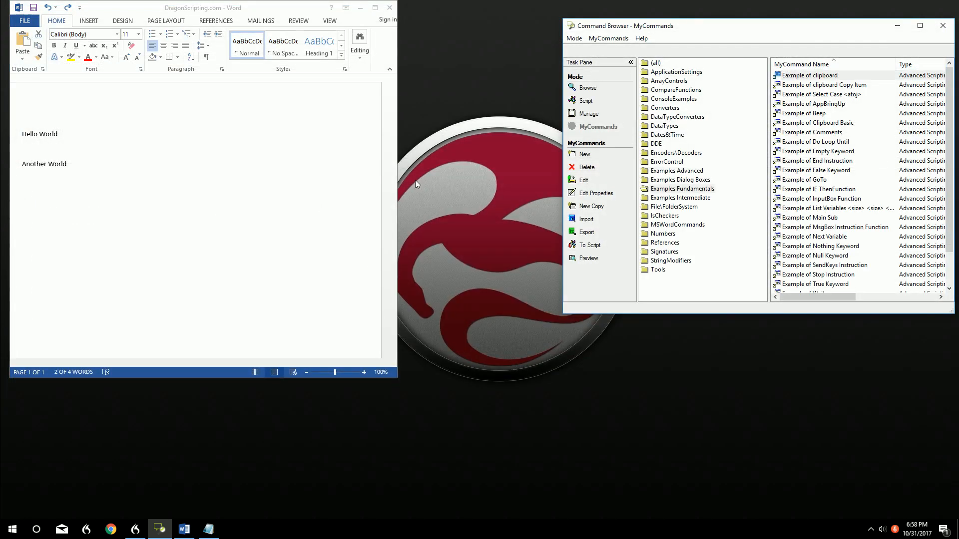
# Open the Example of clipboard Copy Item command, enlarge the editor to End Sub, and save
pyautogui.click(823, 84)
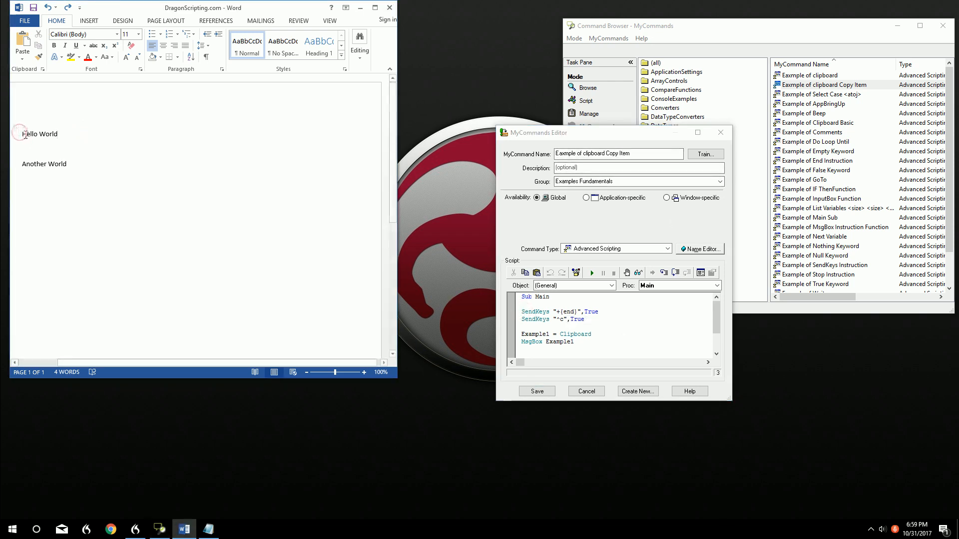
pyautogui.moveTo(93, 269)
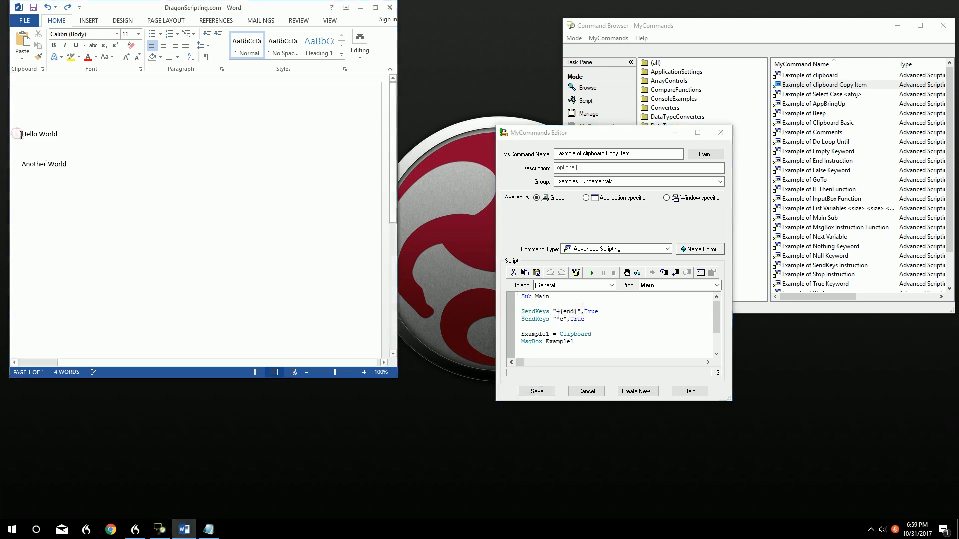
pyautogui.doubleClick(39, 134)
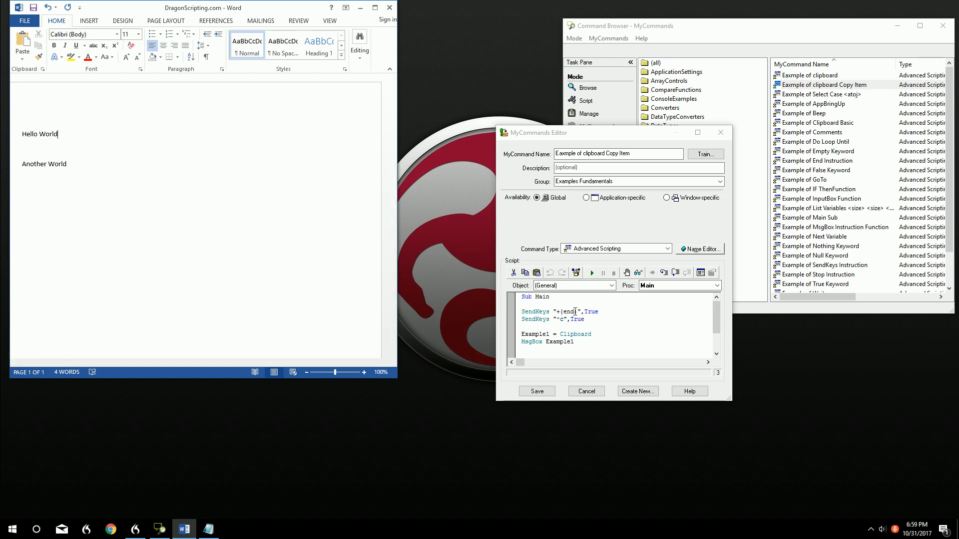
pyautogui.doubleClick(558, 319)
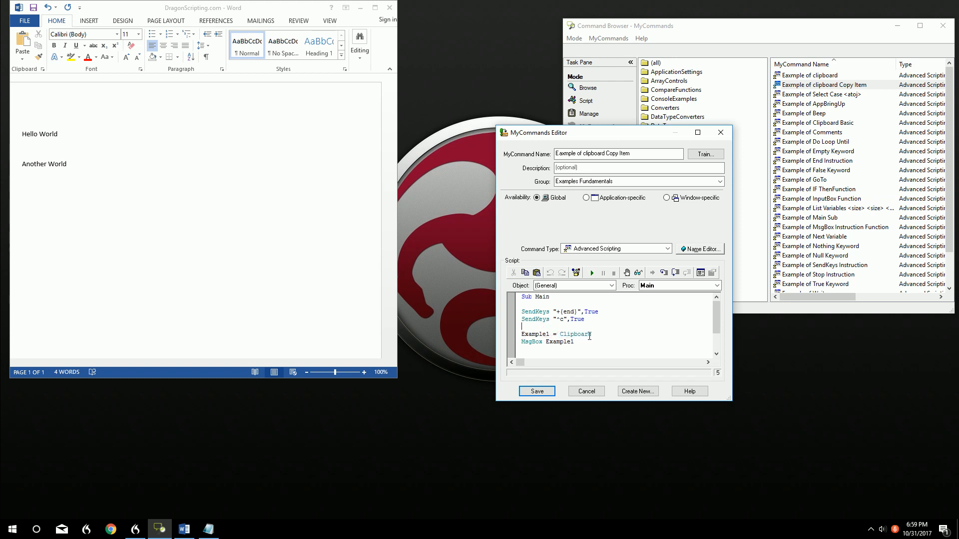
pyautogui.scroll(-3)
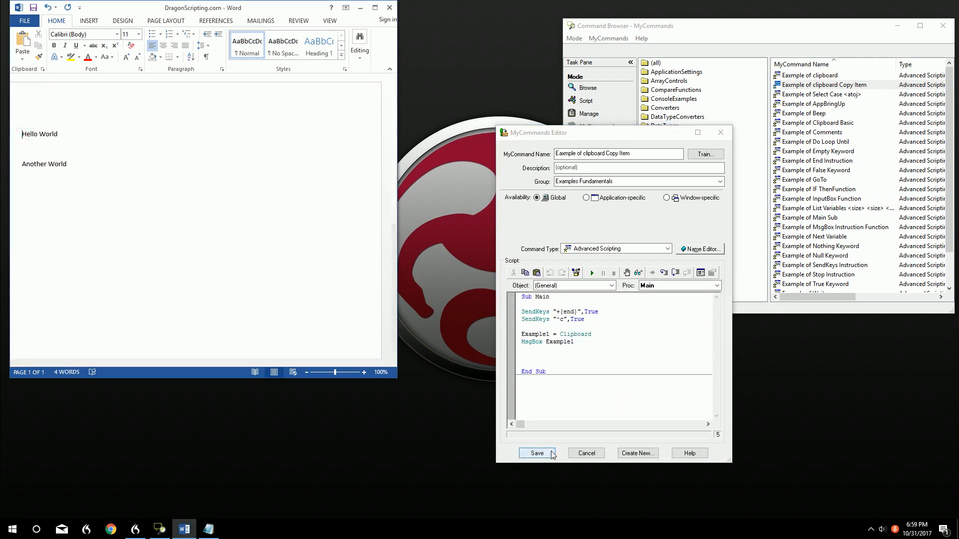
pyautogui.click(536, 453)
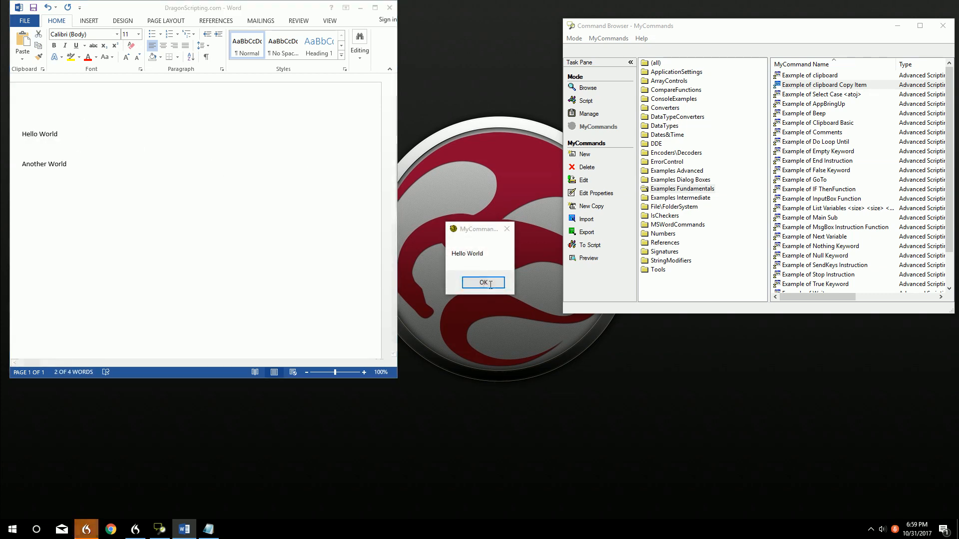
# Dismiss the Hello World message and type 'This is a test' on a new Word line
pyautogui.click(483, 282)
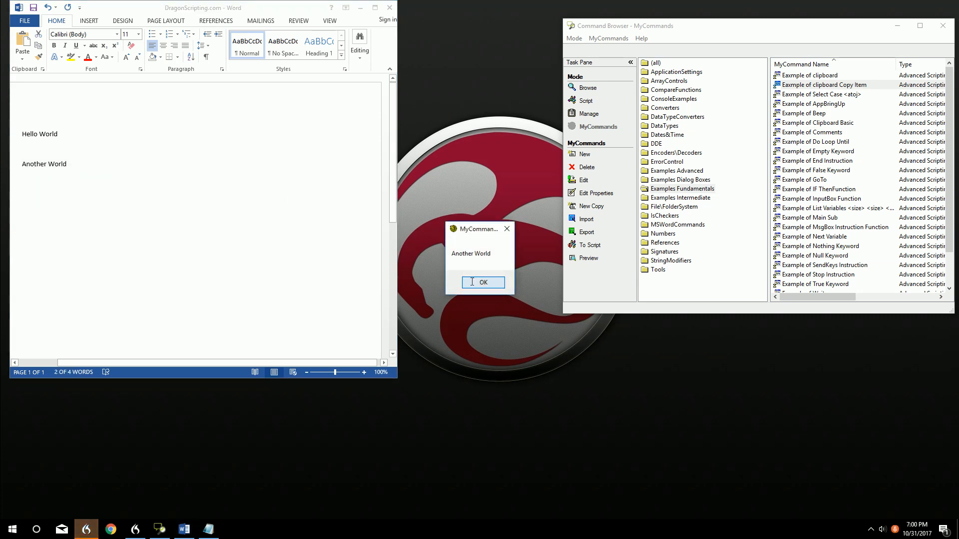
pyautogui.click(483, 281)
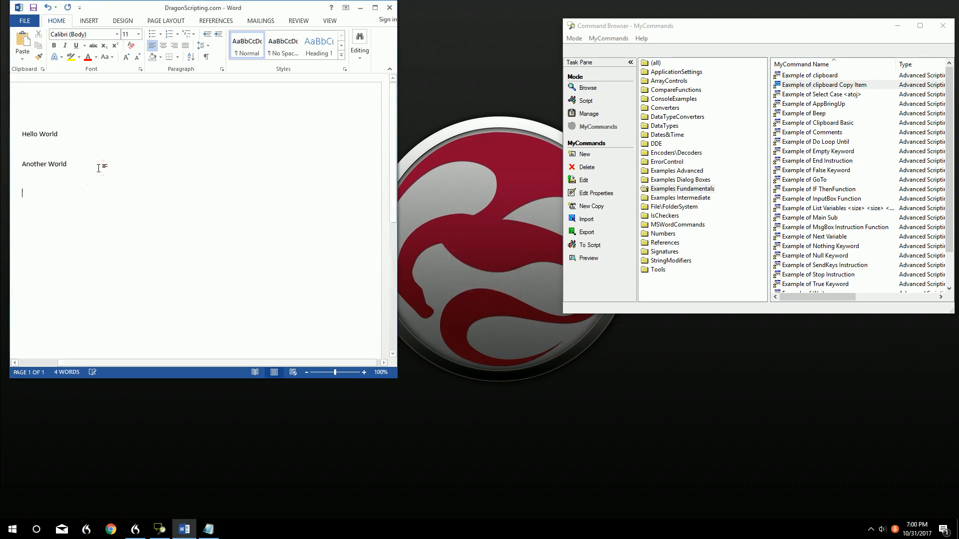
pyautogui.write('This is a')
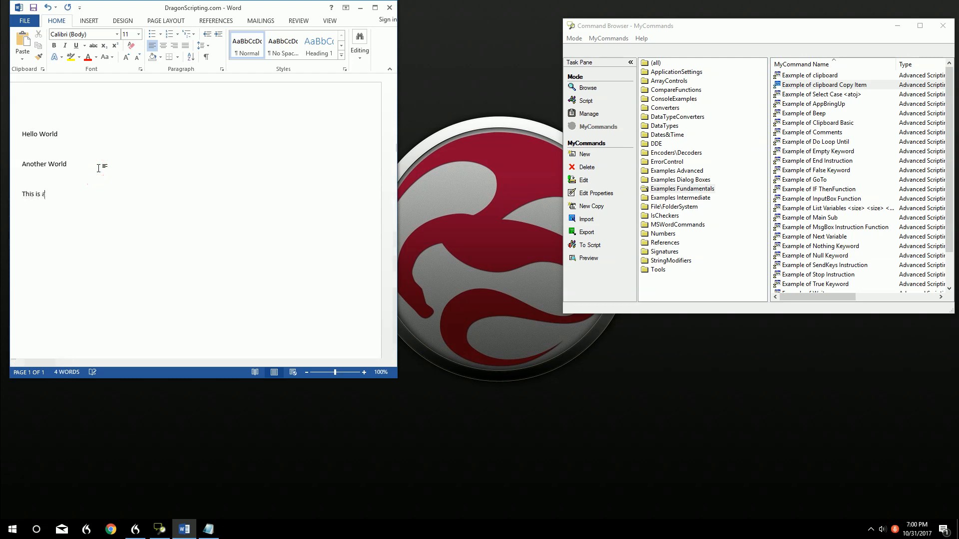
pyautogui.write('test')
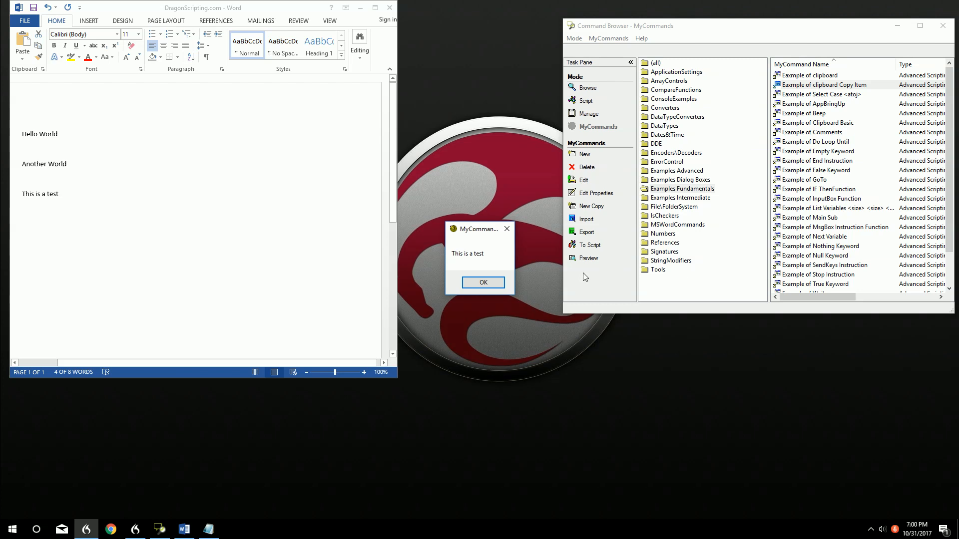
# Dismiss the 'This is a test' message and reopen the clipboard Copy Item command
pyautogui.click(482, 282)
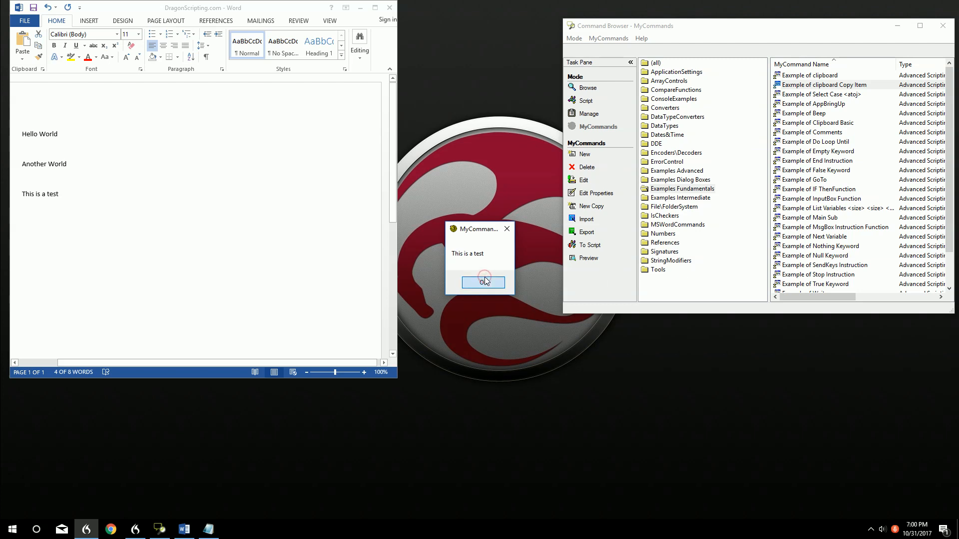
pyautogui.click(482, 283)
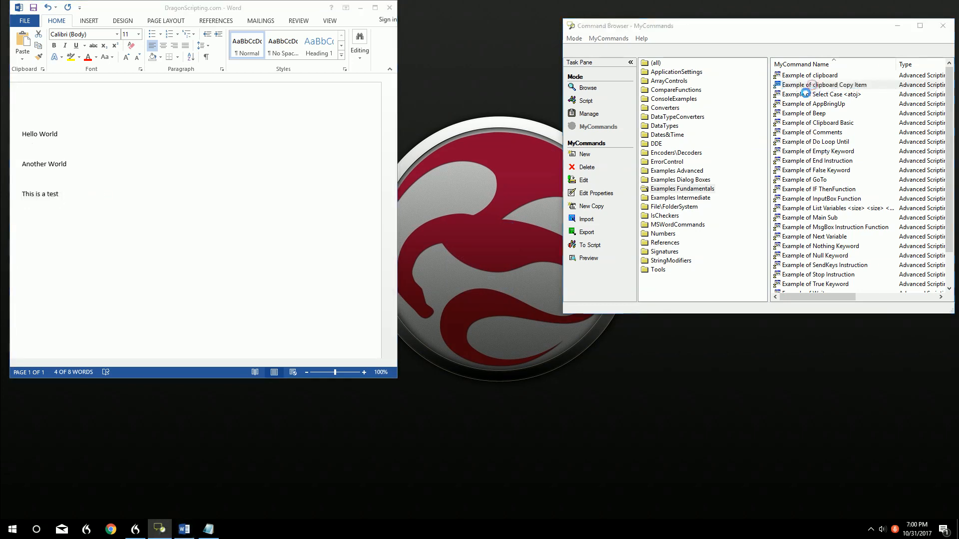
pyautogui.doubleClick(824, 85)
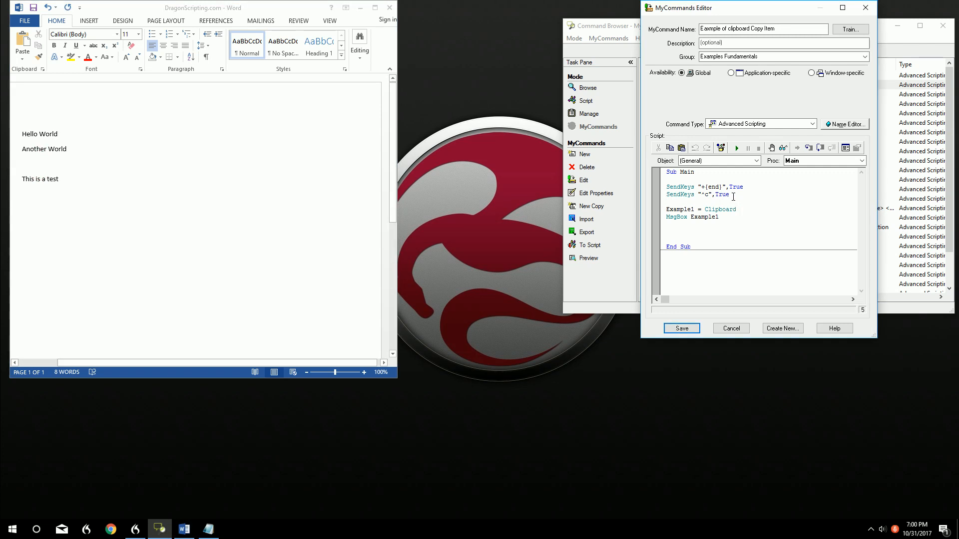
pyautogui.moveTo(163, 155)
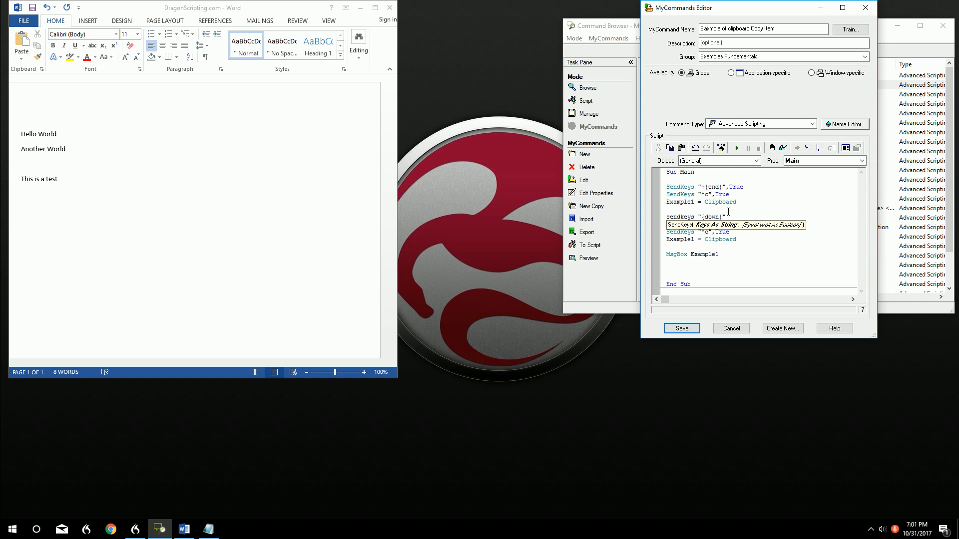
# Add SendKeys {down} and {home}, Example2 = Clipboard, and MsgBox lines for both variables
pyautogui.write(',true')
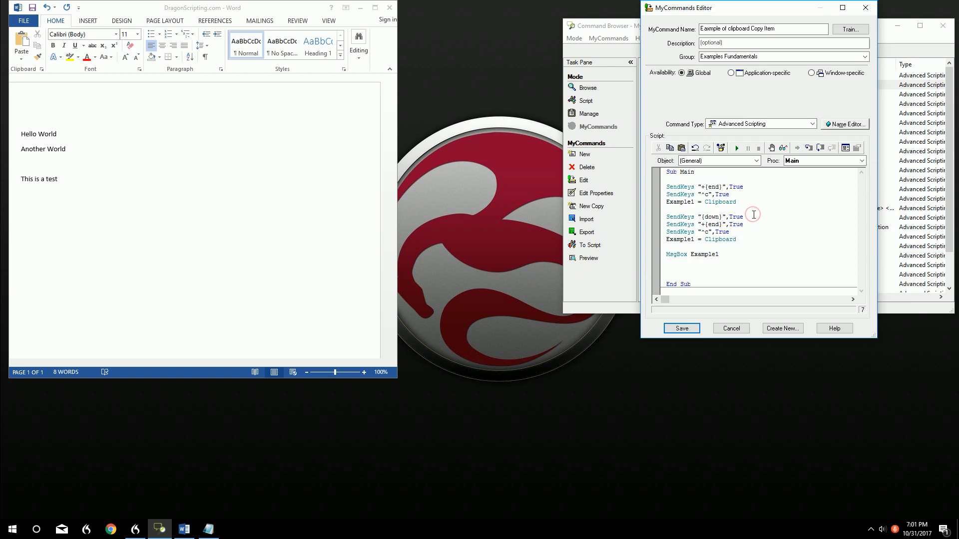
pyautogui.write('SendKeys "{down}",True')
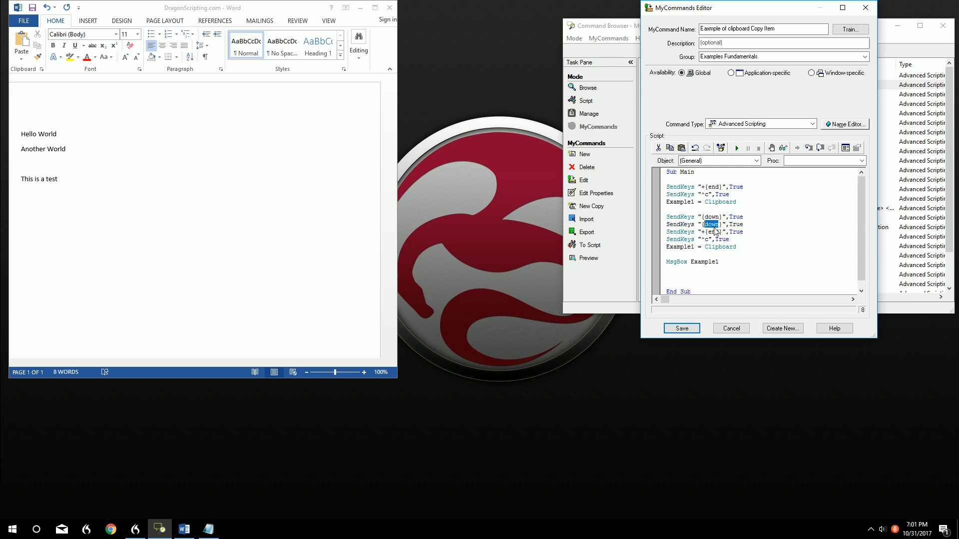
pyautogui.write('{home}')
pyautogui.click(706, 247)
pyautogui.write('2')
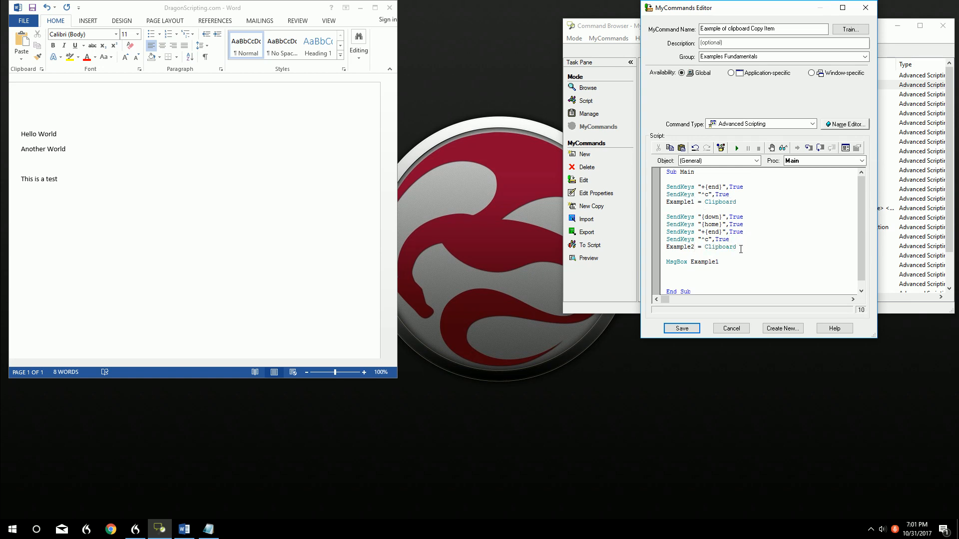
pyautogui.doubleClick(719, 248)
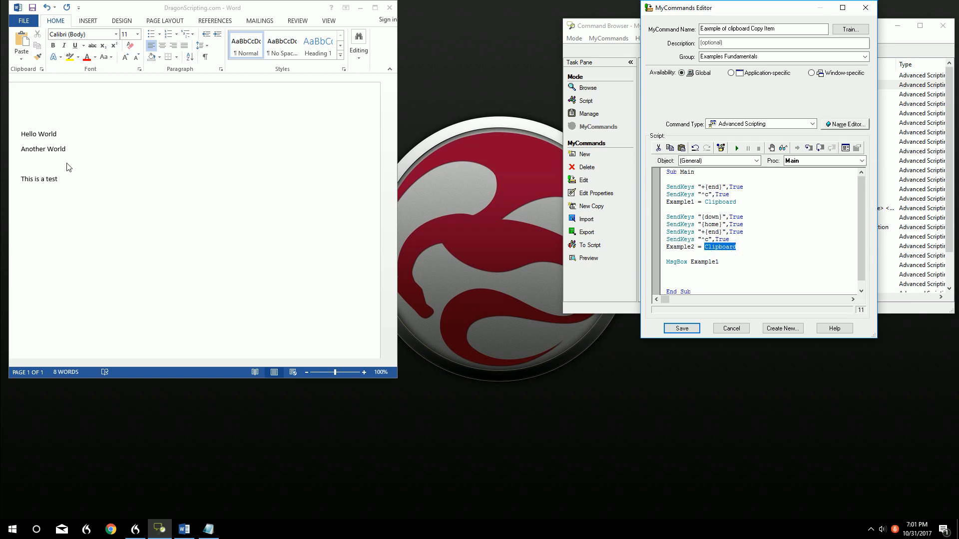
pyautogui.click(733, 202)
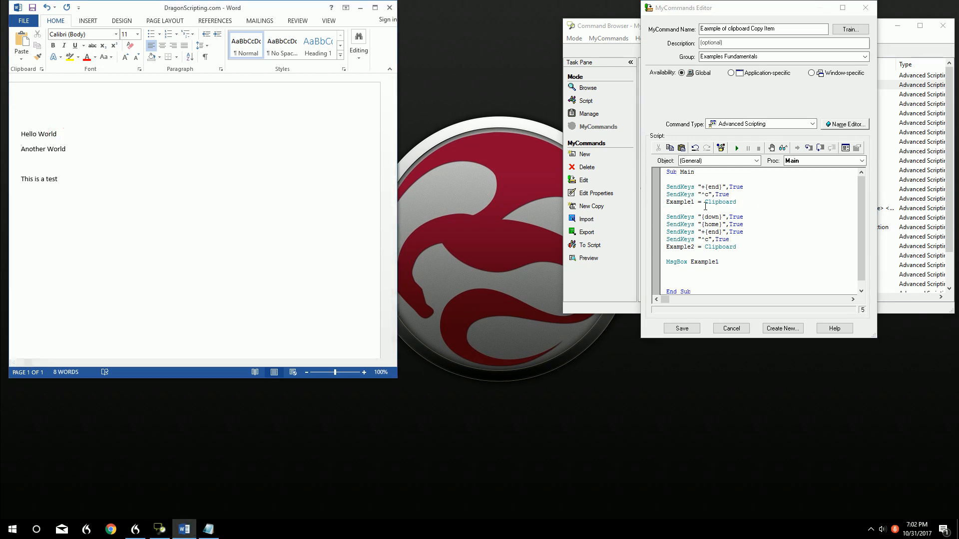
pyautogui.doubleClick(679, 201)
pyautogui.write('MsgBox Example2')
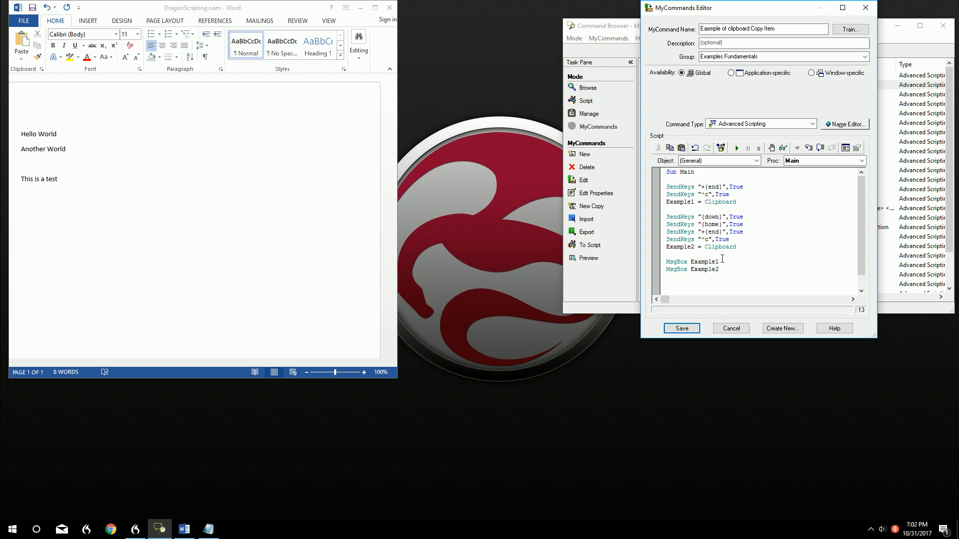
pyautogui.moveTo(22, 125)
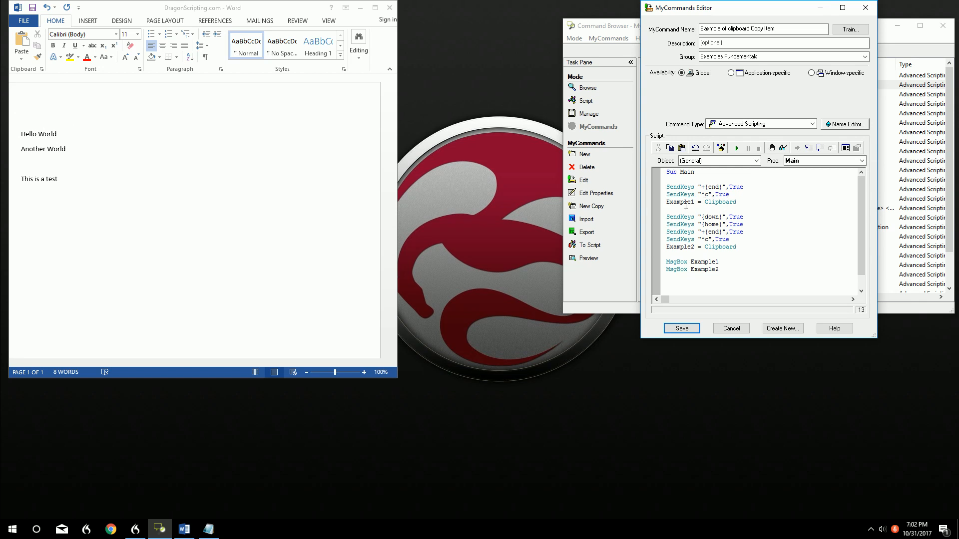
pyautogui.doubleClick(680, 202)
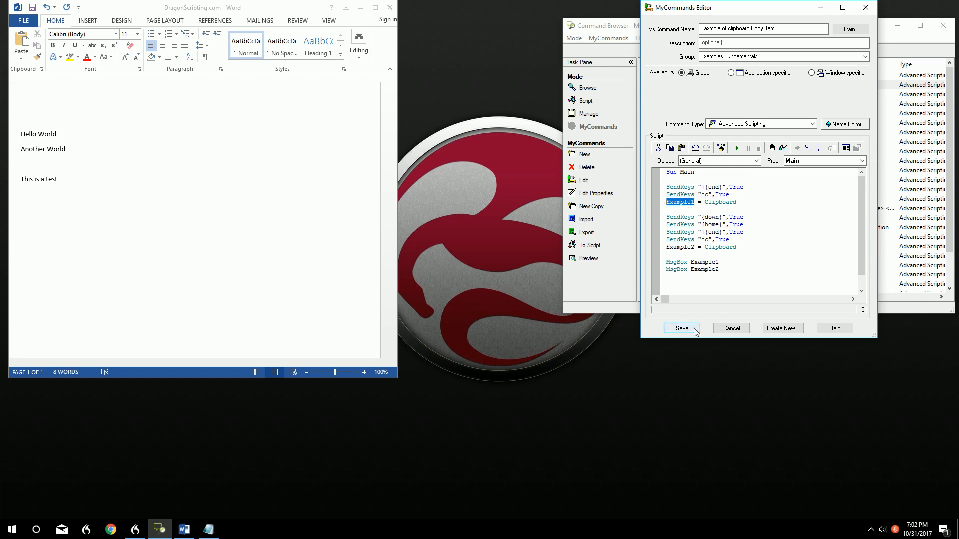
# Save the script and dismiss the Hello World and Another World message boxes
pyautogui.click(682, 328)
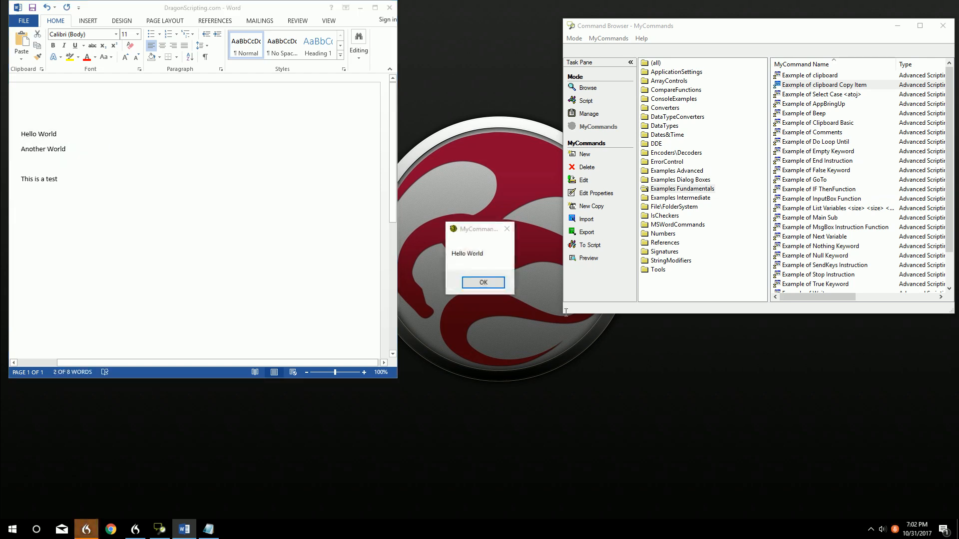
pyautogui.click(483, 281)
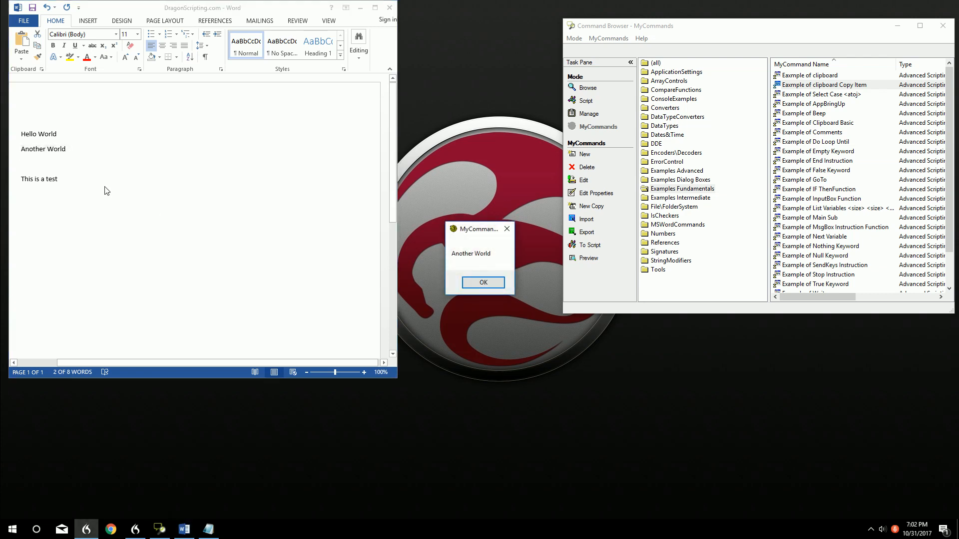
pyautogui.click(482, 282)
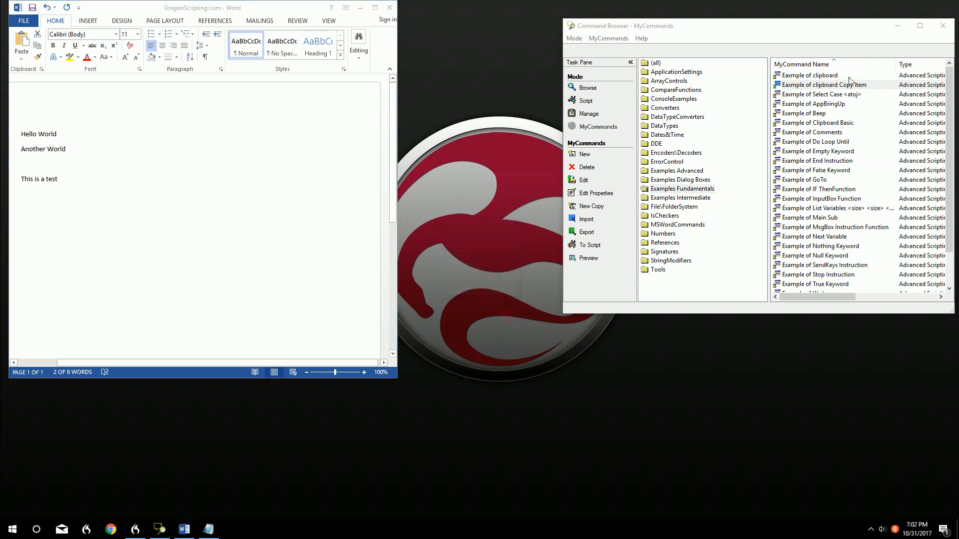
# Reopen 'Example of clipboard Copy Item' to view the finished two-variable script
pyautogui.doubleClick(821, 84)
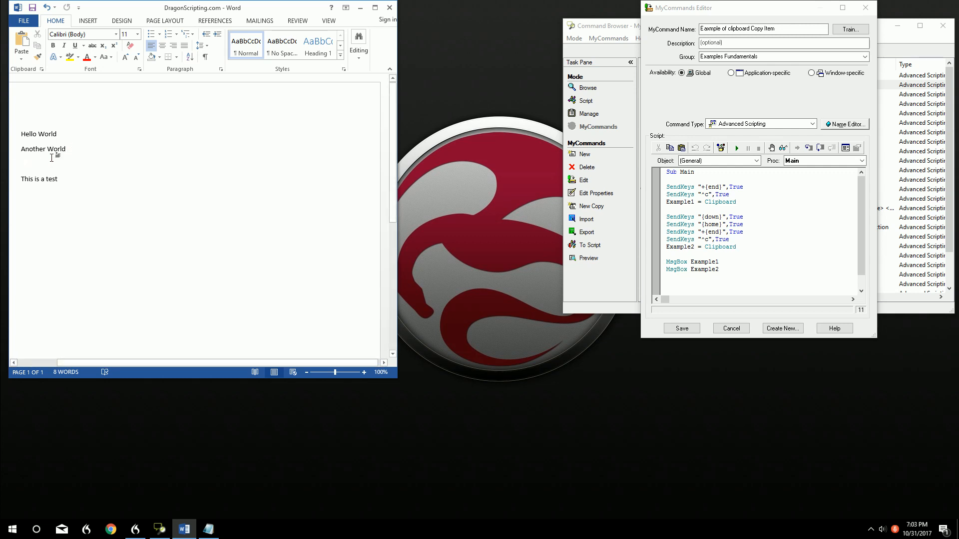
pyautogui.moveTo(68, 149)
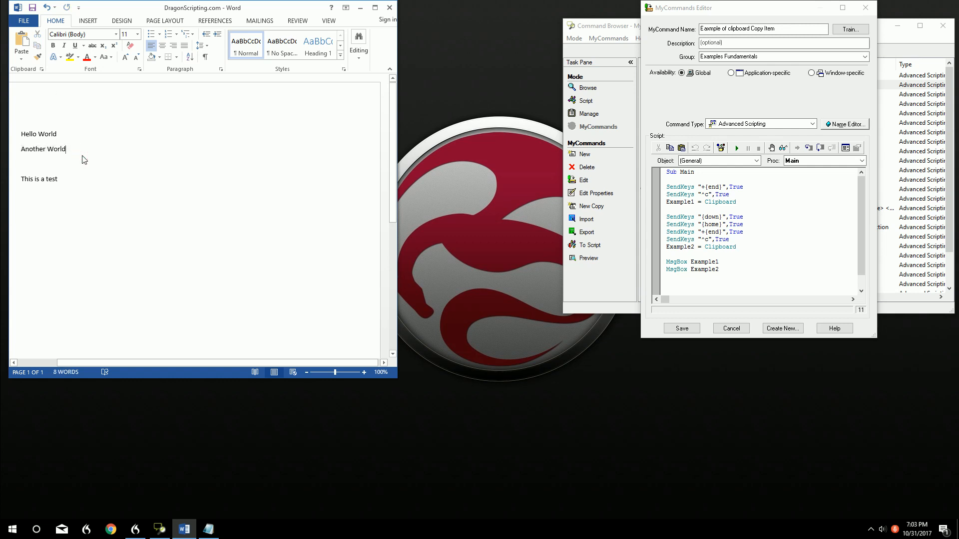
pyautogui.moveTo(448, 267)
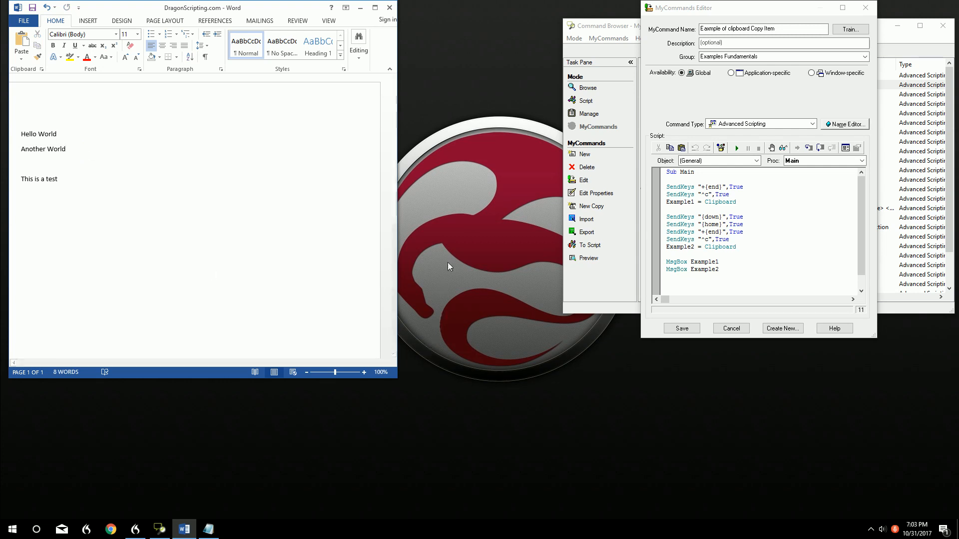